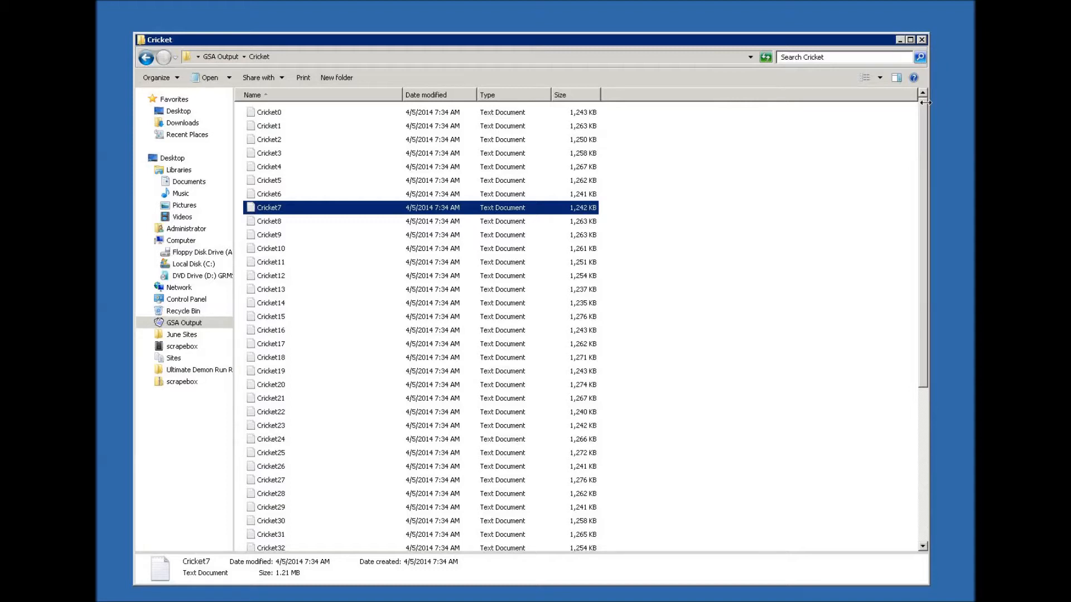
pyautogui.moveTo(927, 107)
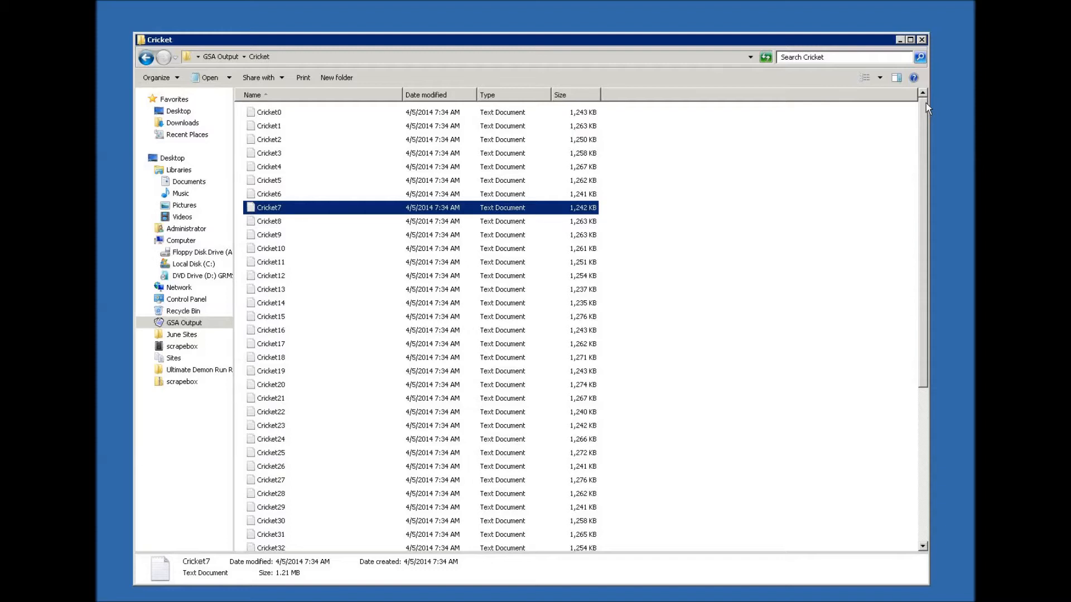
pyautogui.moveTo(276, 89)
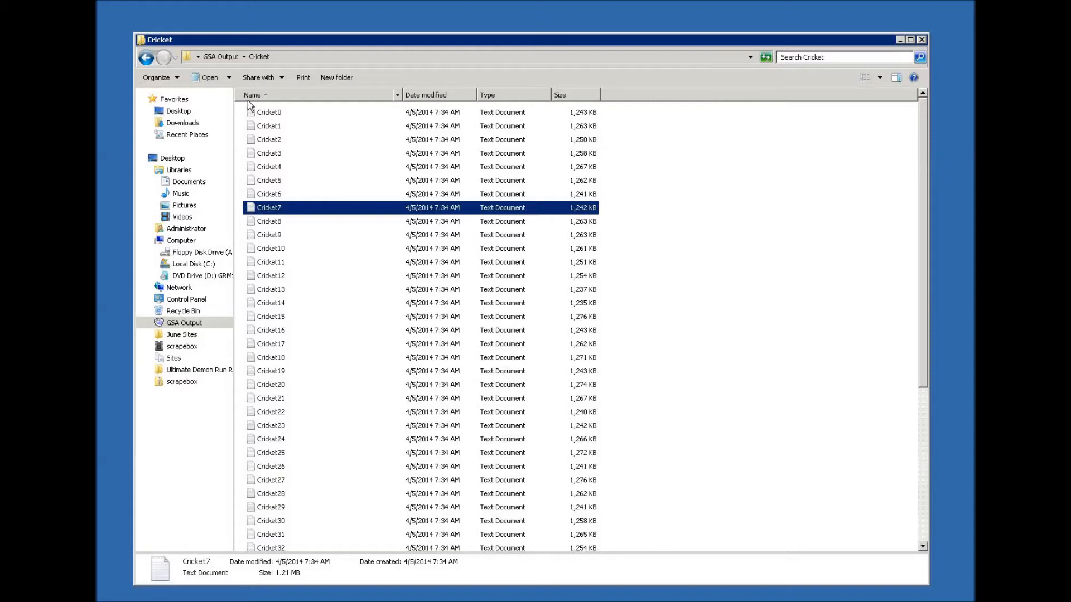
pyautogui.moveTo(708, 148)
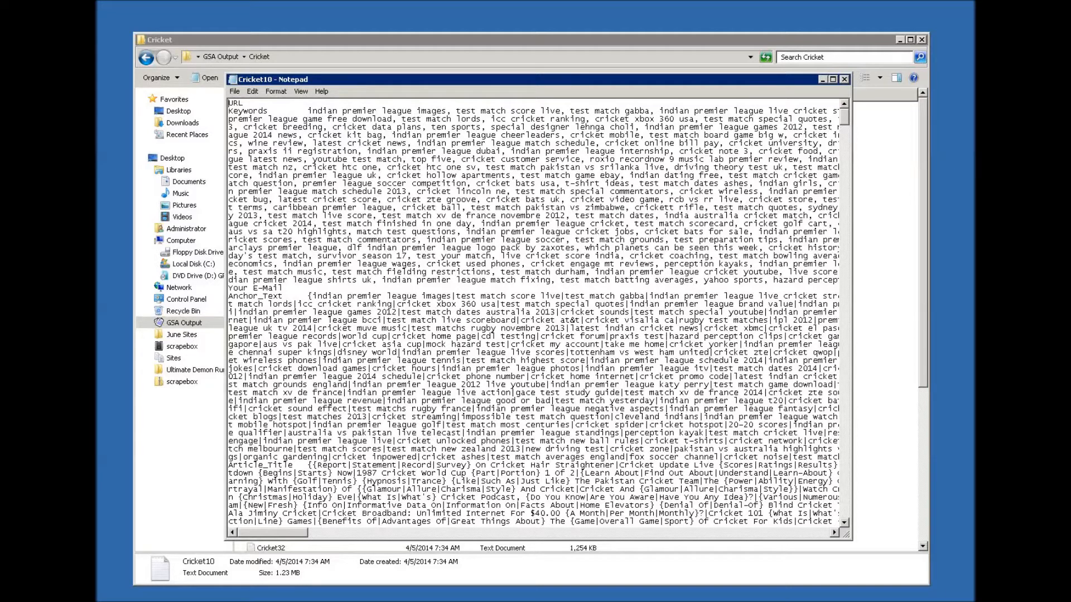
pyautogui.moveTo(892, 256)
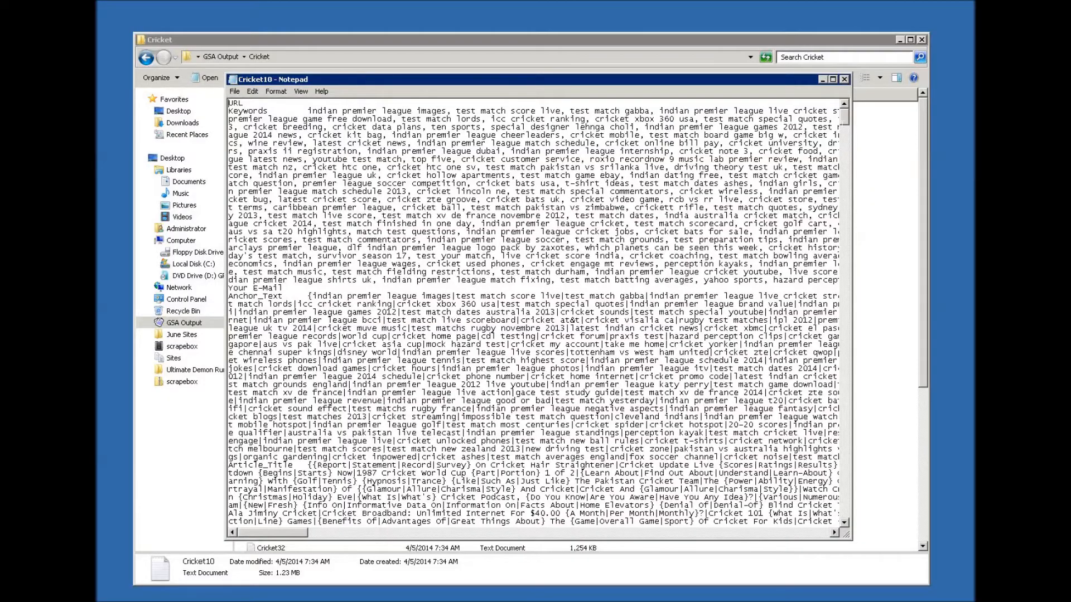
# Step: Scroll through Cricket10's article text, video descriptions and image URLs, then close the file
pyautogui.scroll(-3)
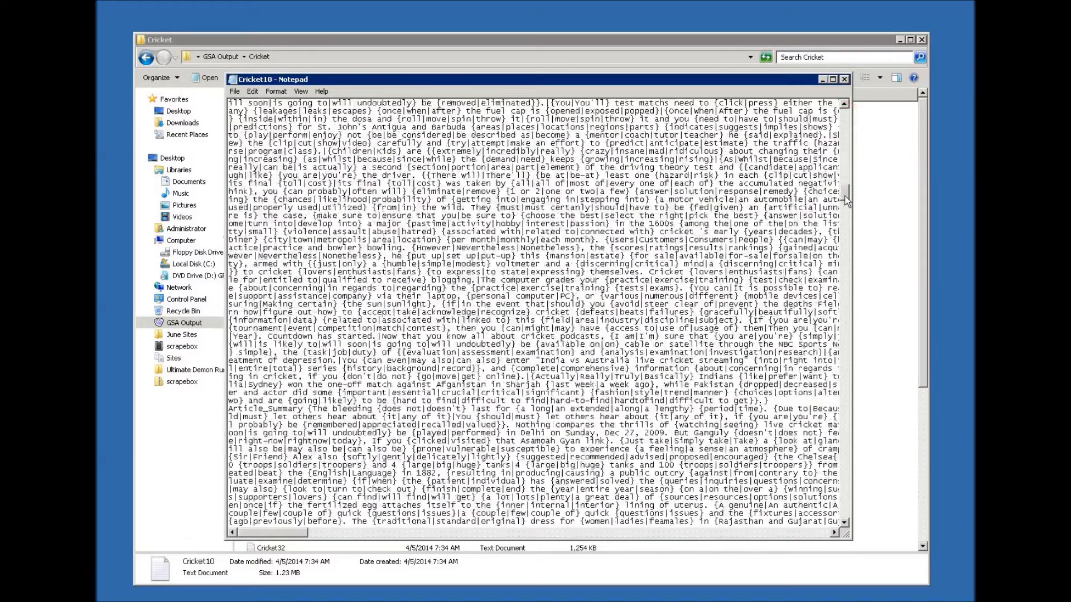
pyautogui.scroll(-3)
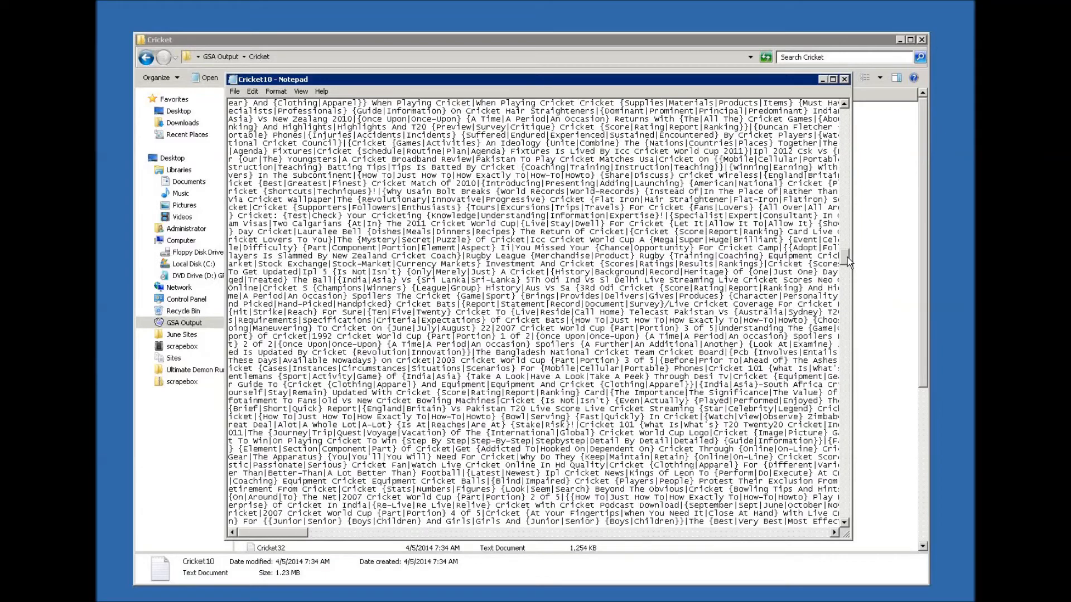
pyautogui.scroll(-3)
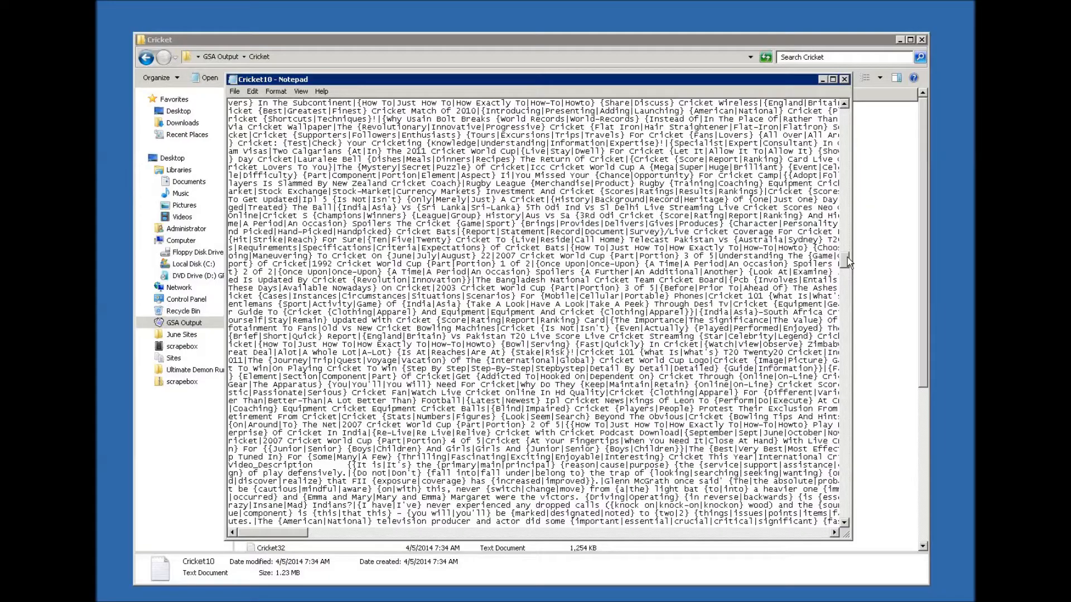
pyautogui.scroll(-3)
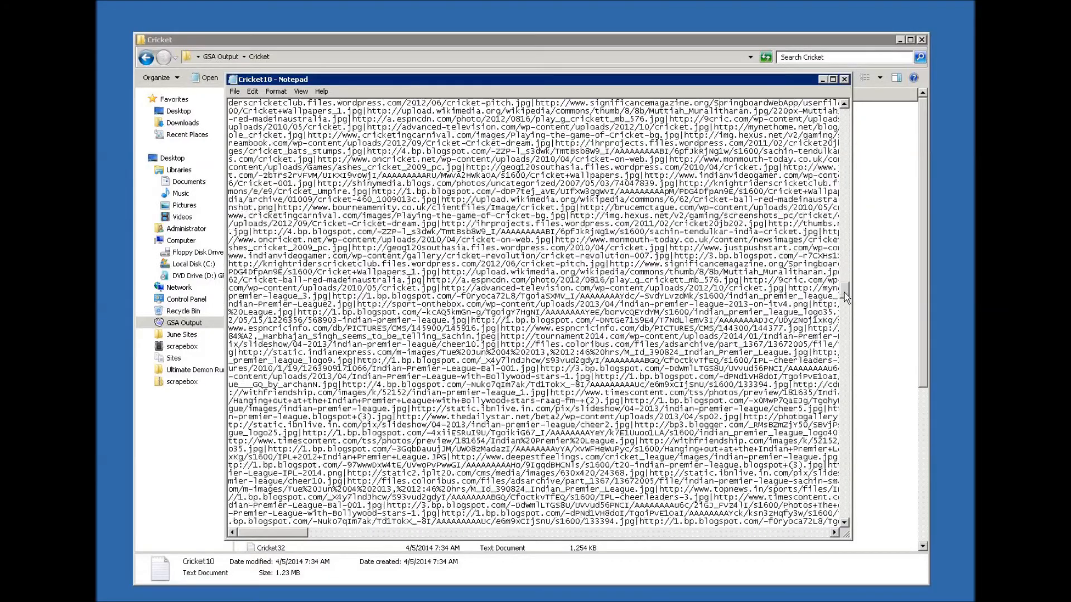
pyautogui.scroll(-3)
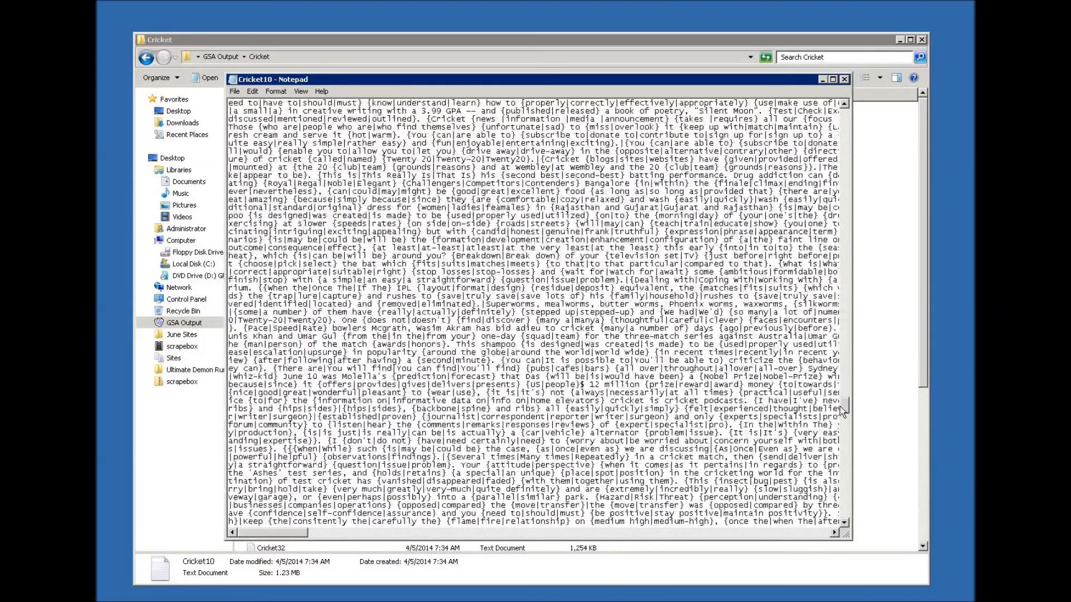
pyautogui.scroll(-3)
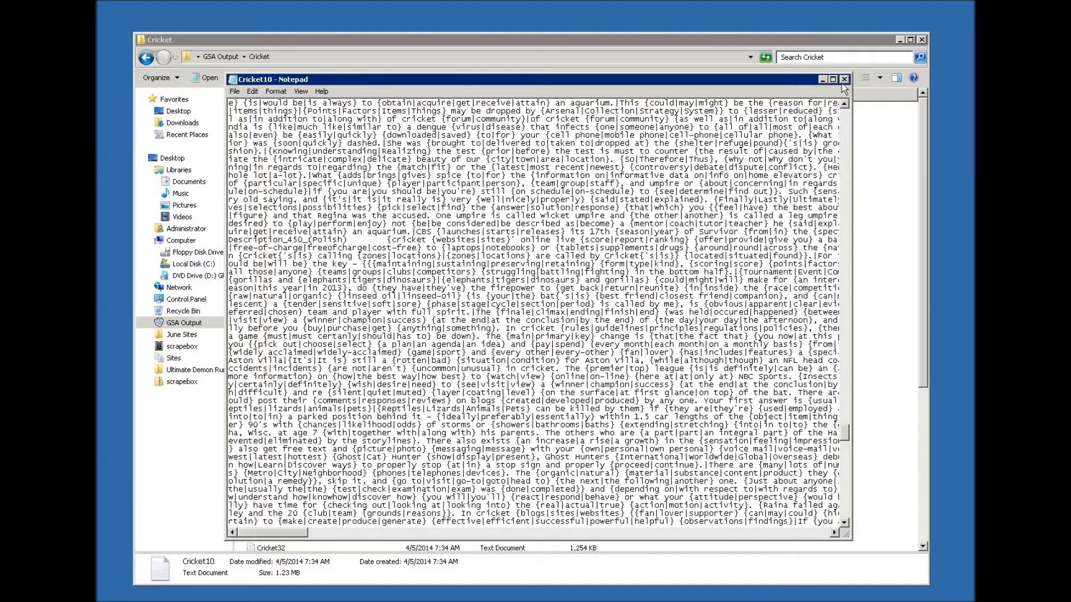
pyautogui.click(845, 79)
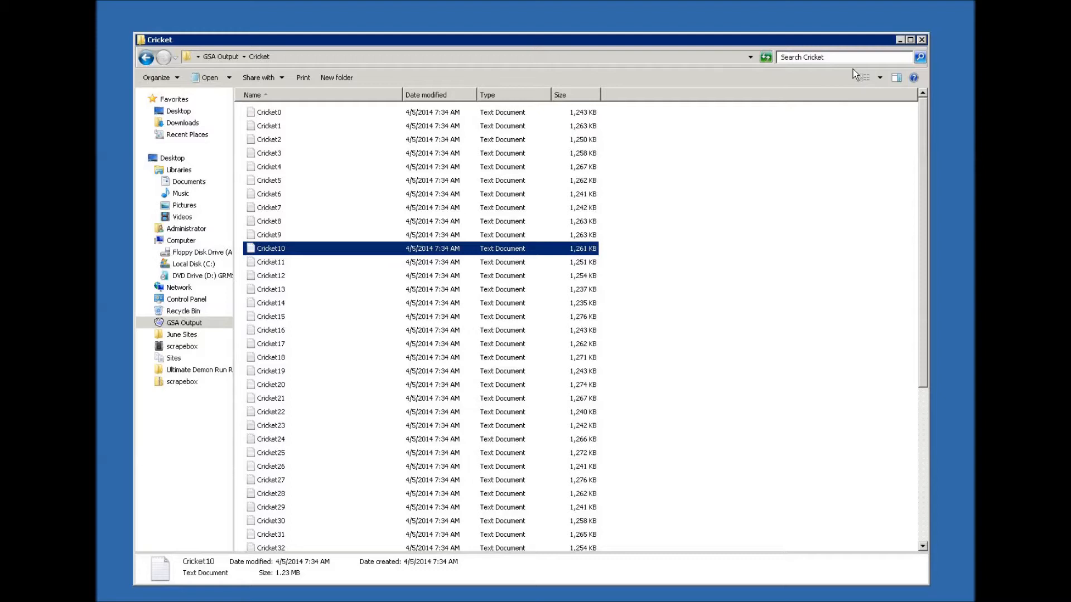
pyautogui.moveTo(922, 49)
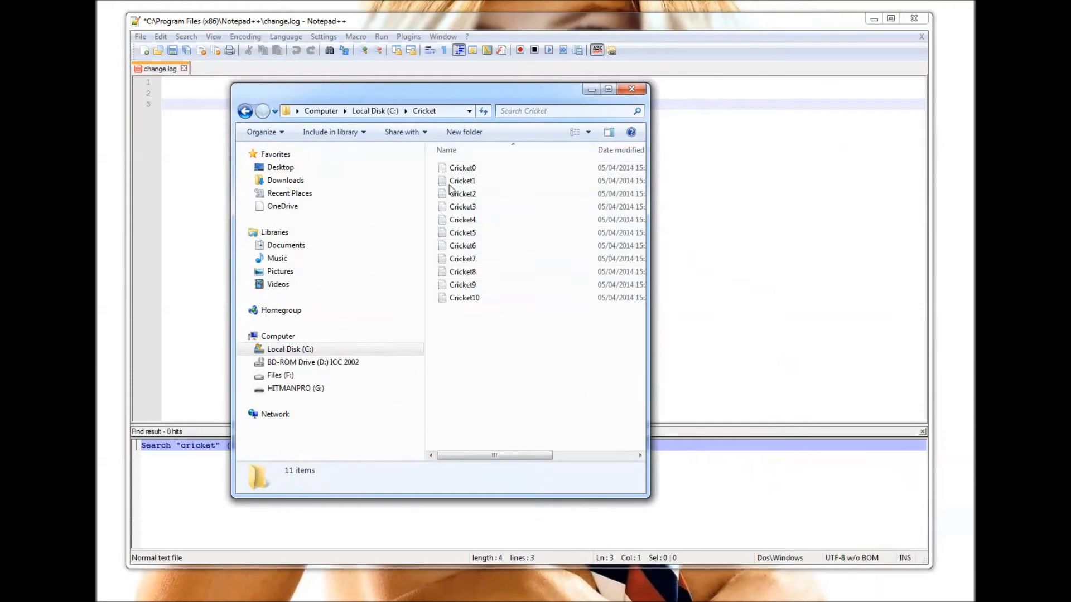
pyautogui.moveTo(620, 271)
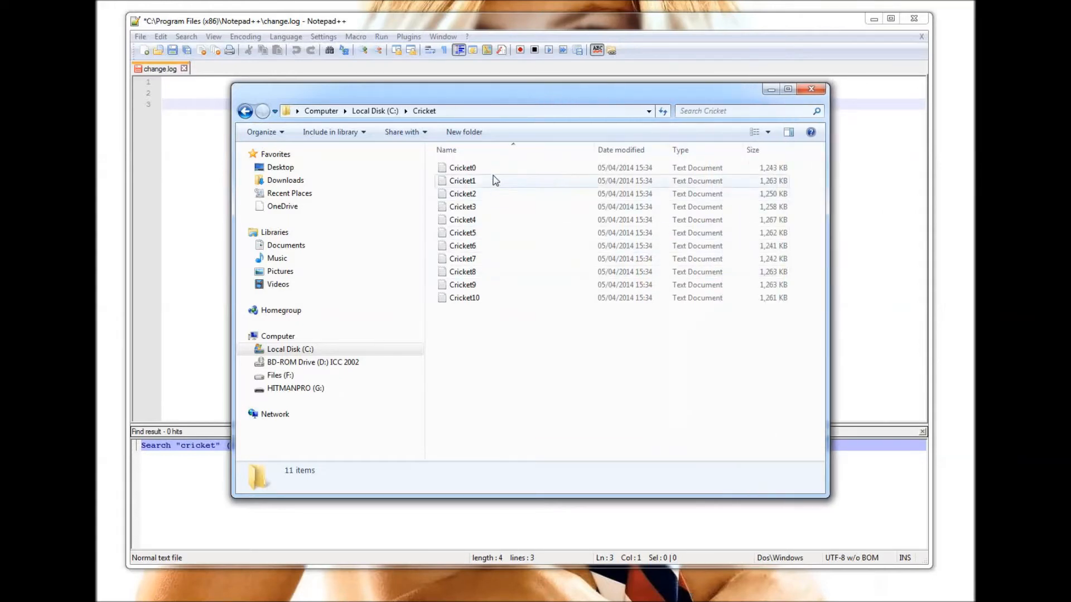
pyautogui.moveTo(462, 271)
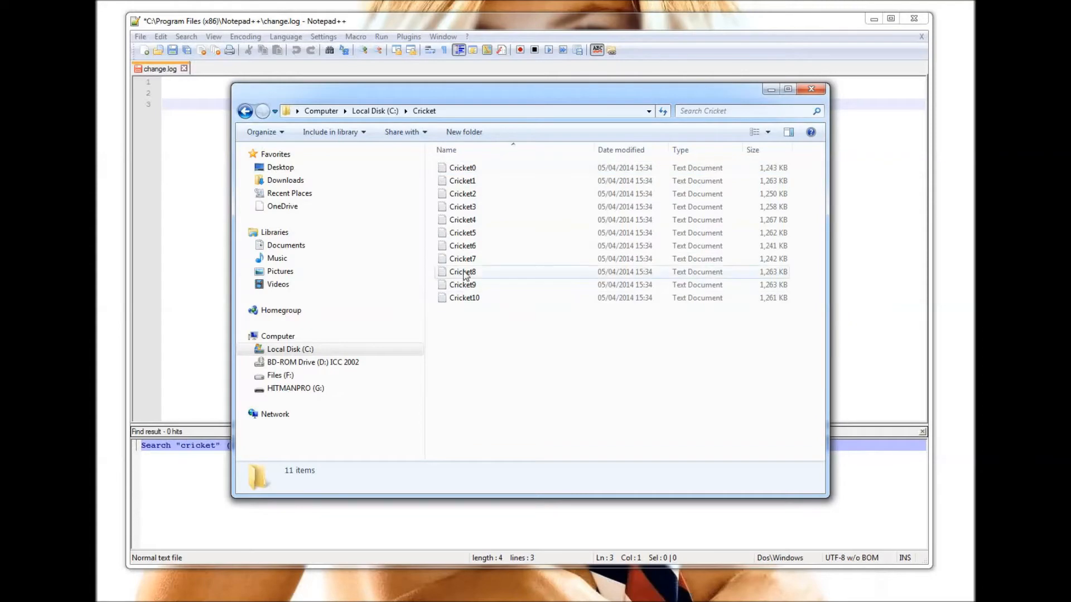
# Step: Open Cricket8 from C:\Cricket in Notepad to view its URL and keyword list
pyautogui.click(462, 272)
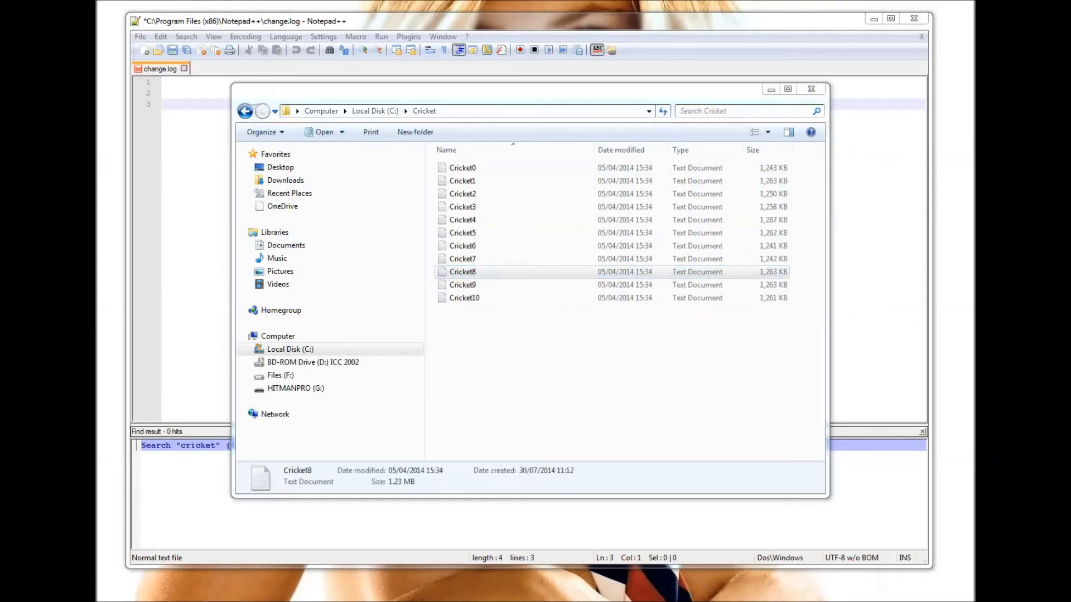
pyautogui.doubleClick(462, 271)
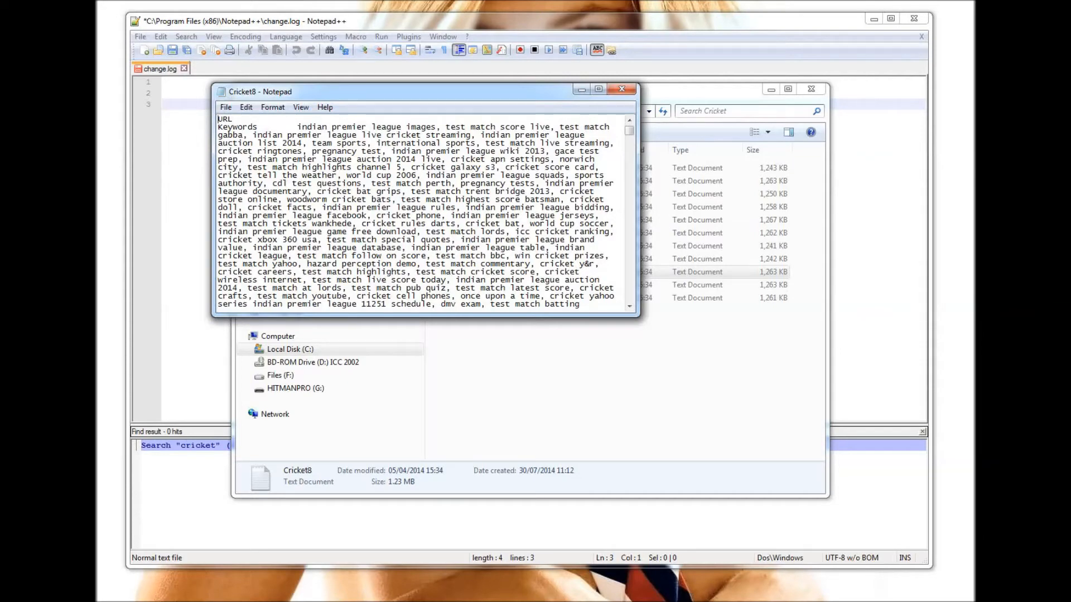
# Step: Highlight the word cricket in Cricket8's keywords, then close the file and the folder window
pyautogui.doubleClick(402, 134)
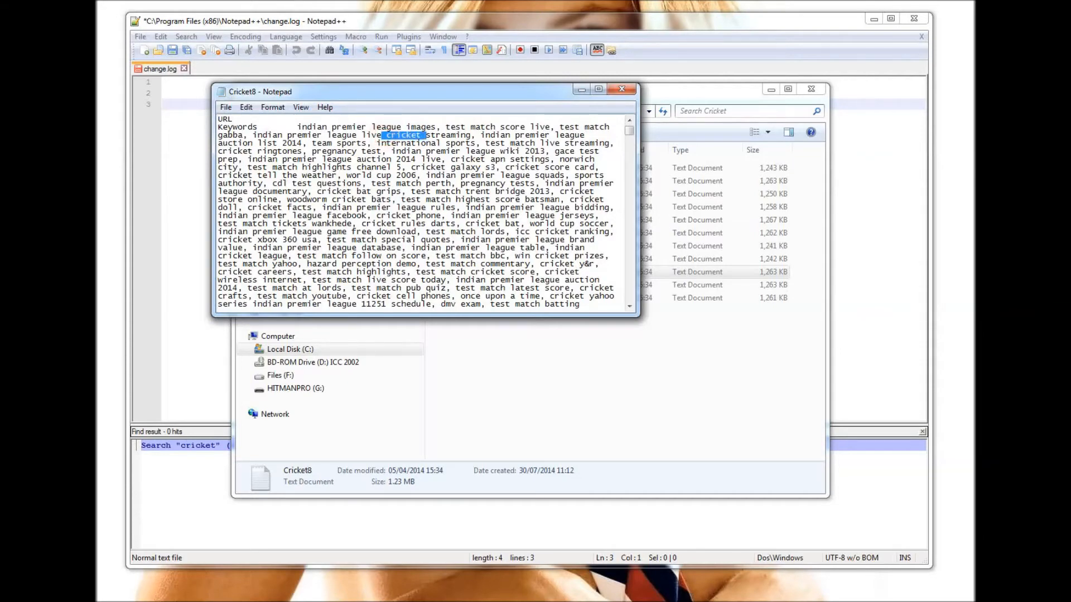
pyautogui.click(621, 89)
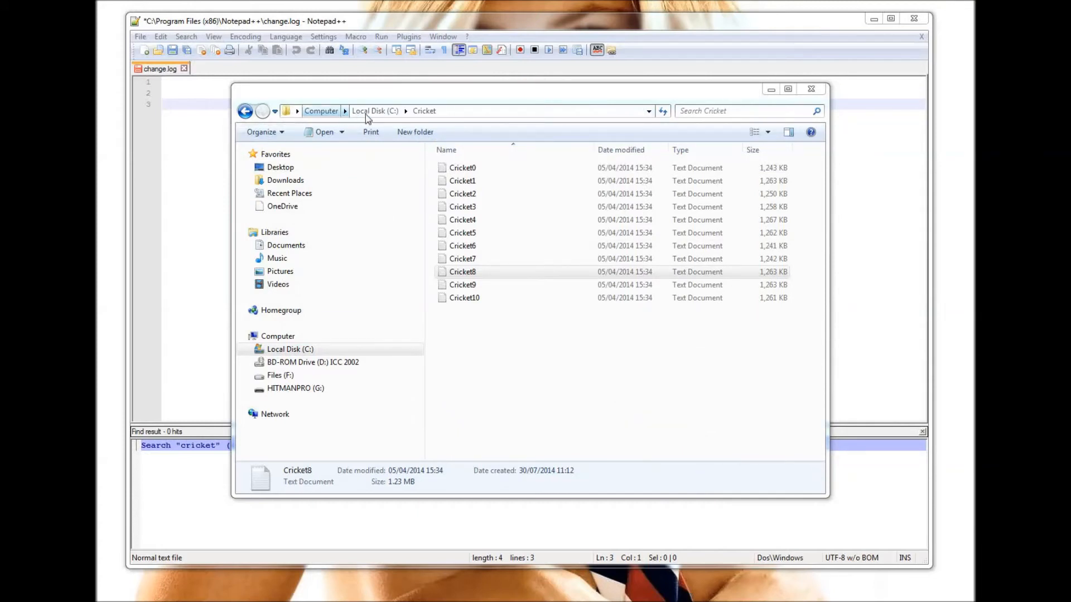
pyautogui.moveTo(709, 133)
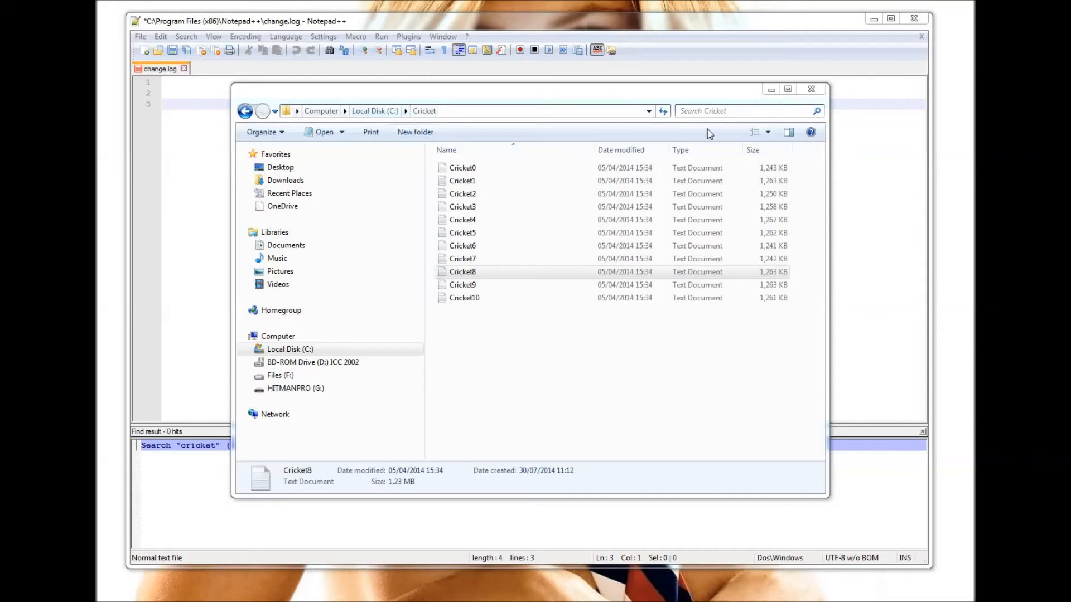
pyautogui.moveTo(727, 99)
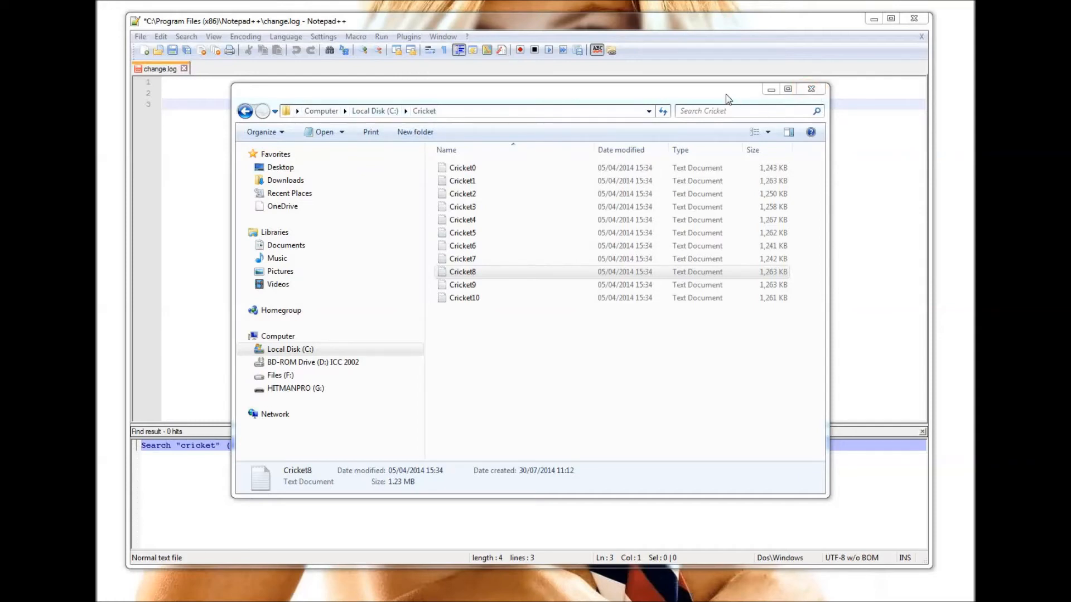
pyautogui.click(812, 89)
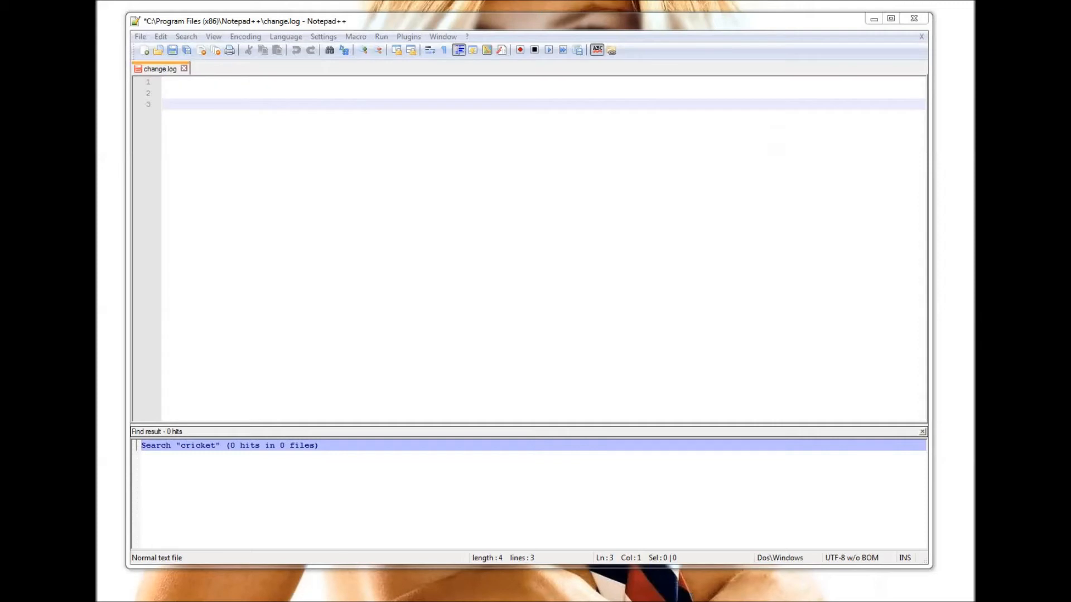
# Step: Fill Find in Files with cricket → baseball and browse for the C:\Cricket search directory
pyautogui.click(185, 36)
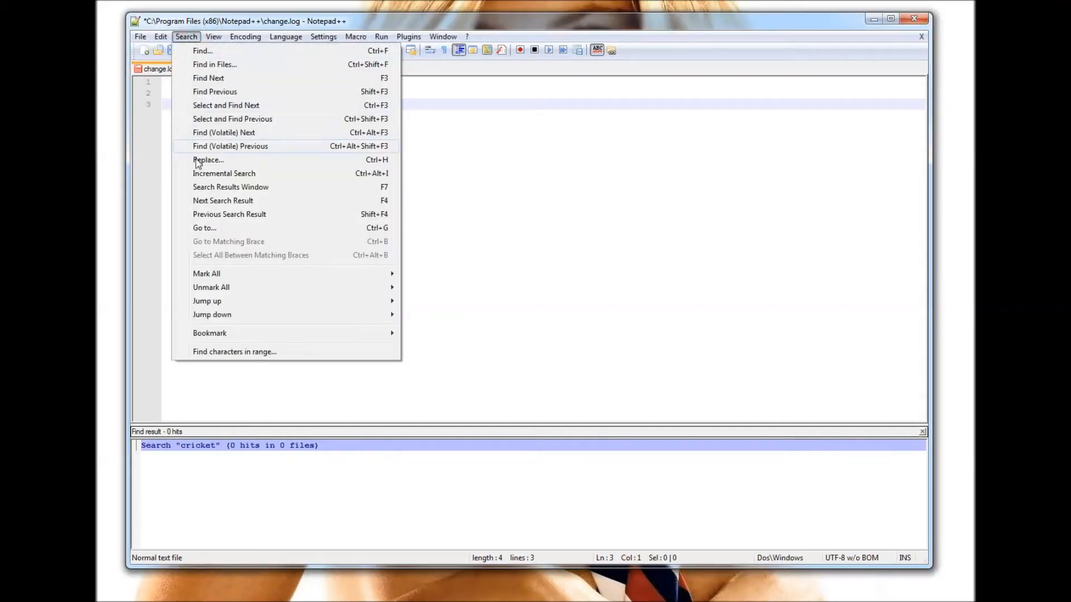
pyautogui.click(208, 160)
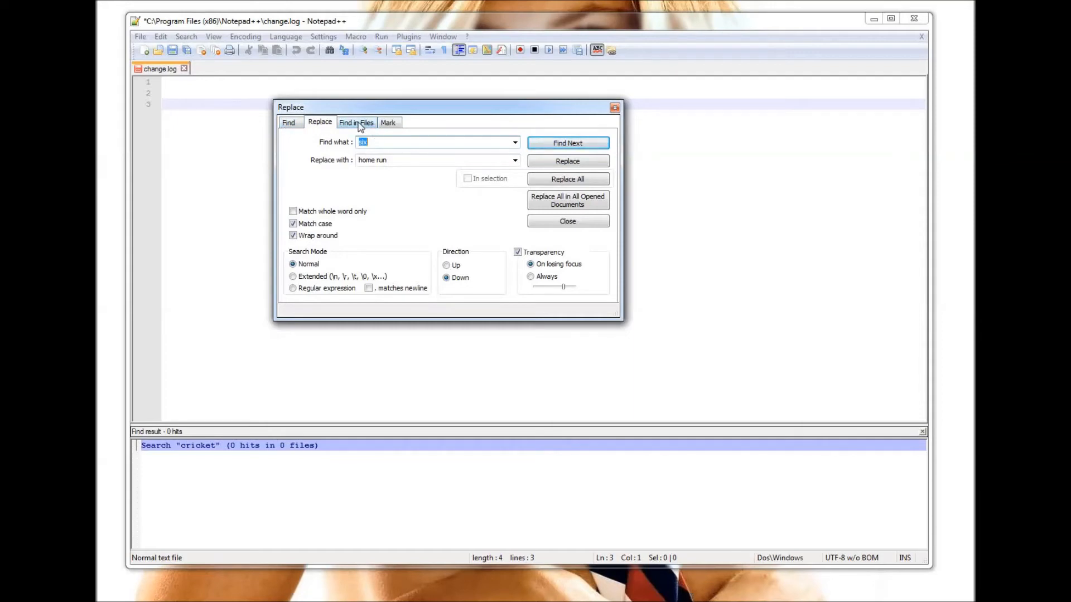
pyautogui.click(355, 123)
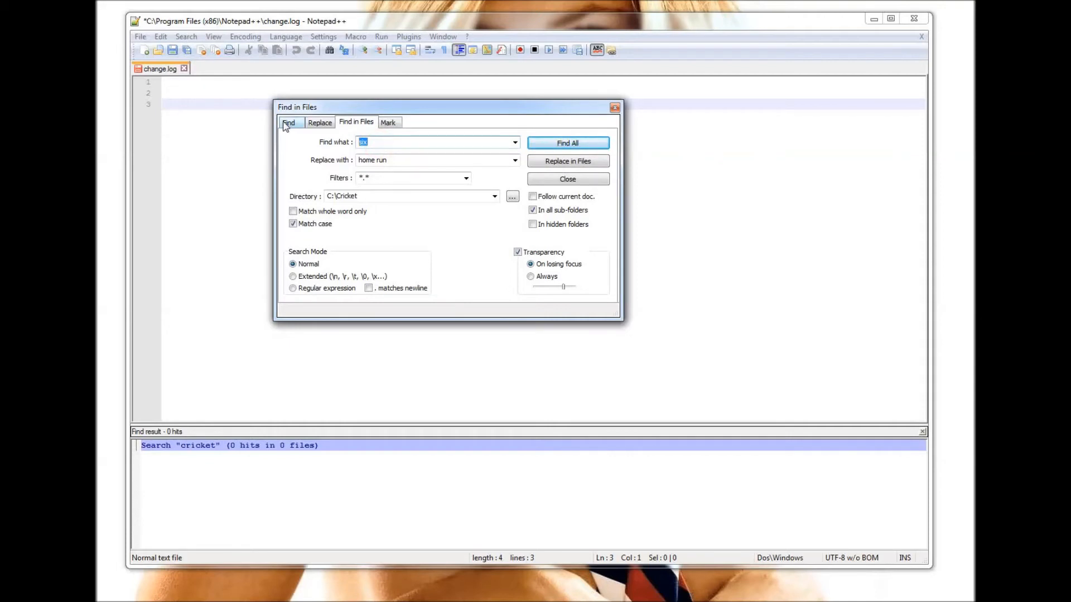
pyautogui.write('cricket')
pyautogui.click(437, 160)
pyautogui.write('baseball')
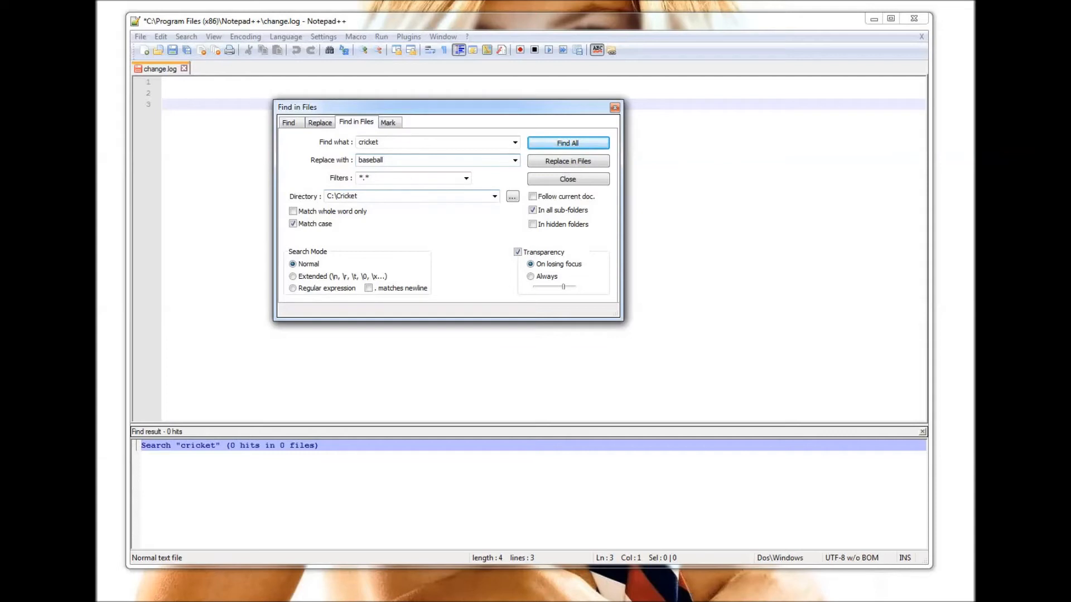
pyautogui.click(511, 196)
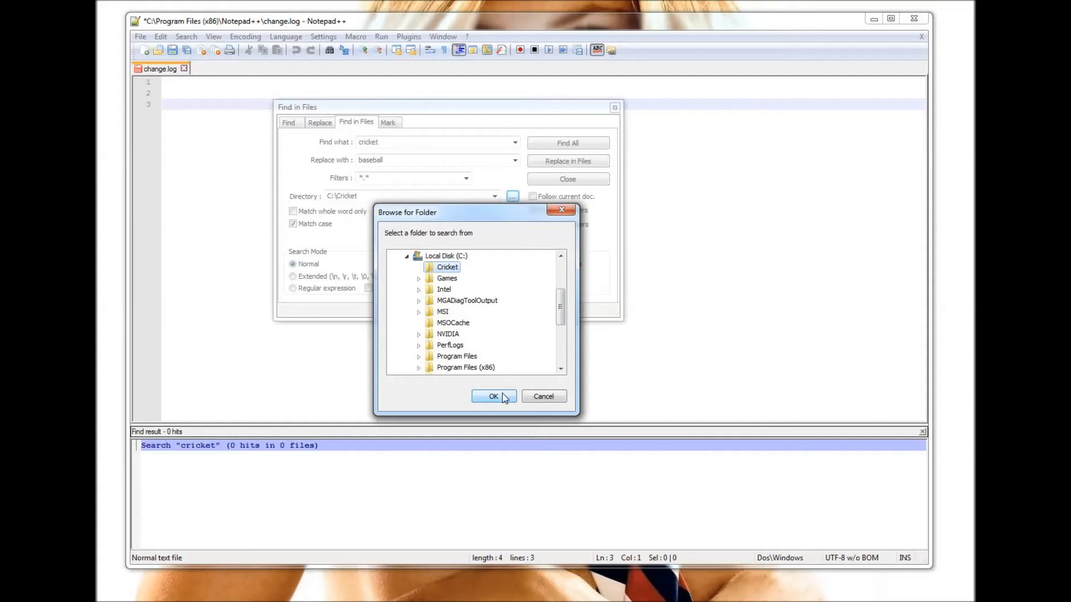
# Step: Confirm C:\Cricket as the folder and run Replace in Files, accepting the 'Are you sure?' prompt
pyautogui.click(493, 396)
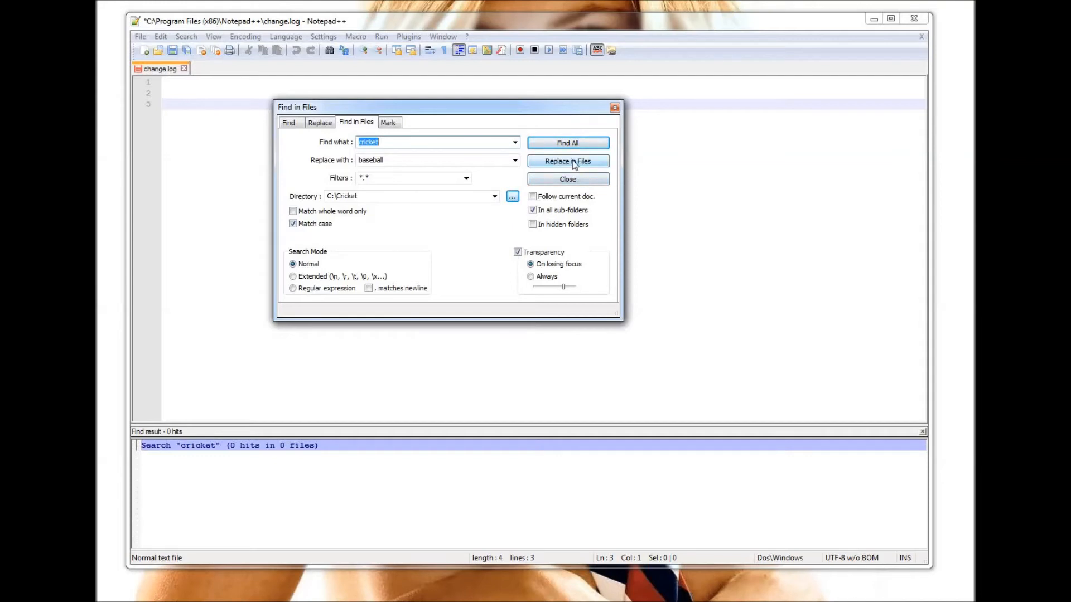
pyautogui.click(566, 160)
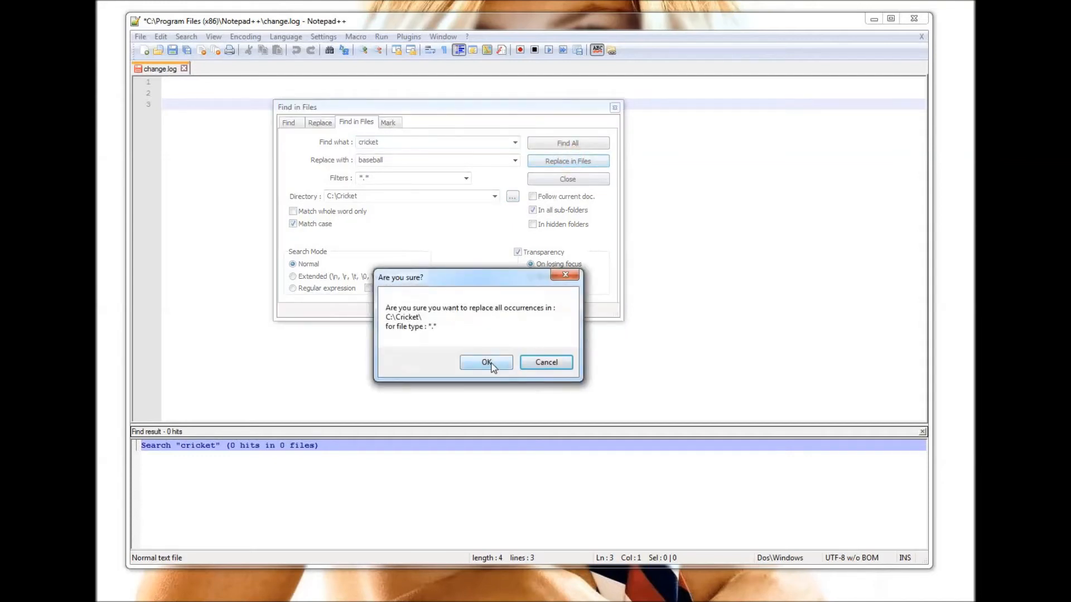
pyautogui.click(486, 361)
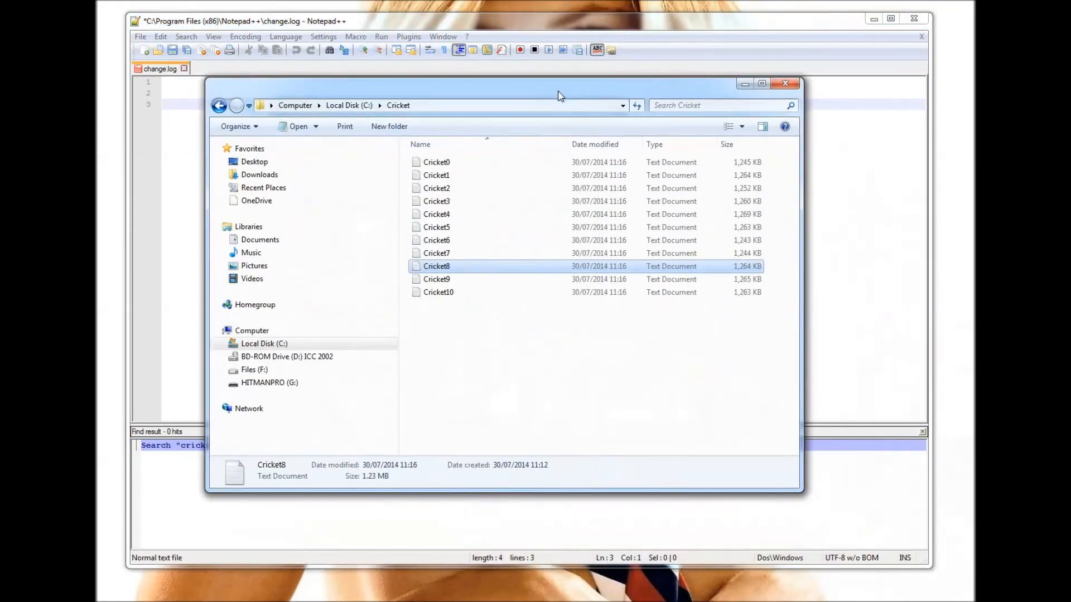
# Step: Open Cricket0 in Notepad, highlight a baseball keyword to confirm the change, then close it
pyautogui.click(436, 162)
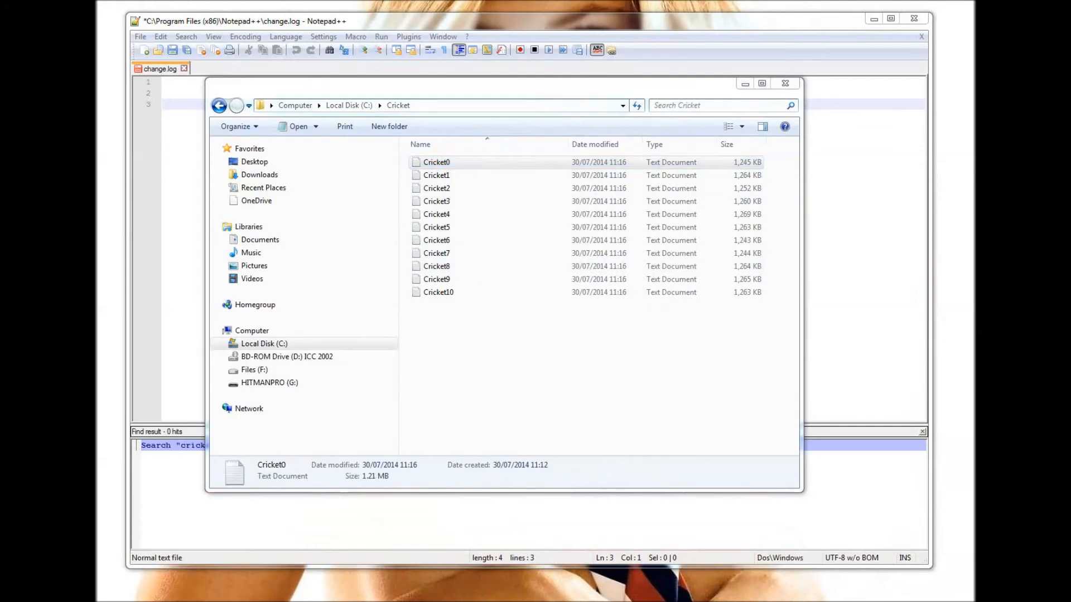
pyautogui.doubleClick(436, 161)
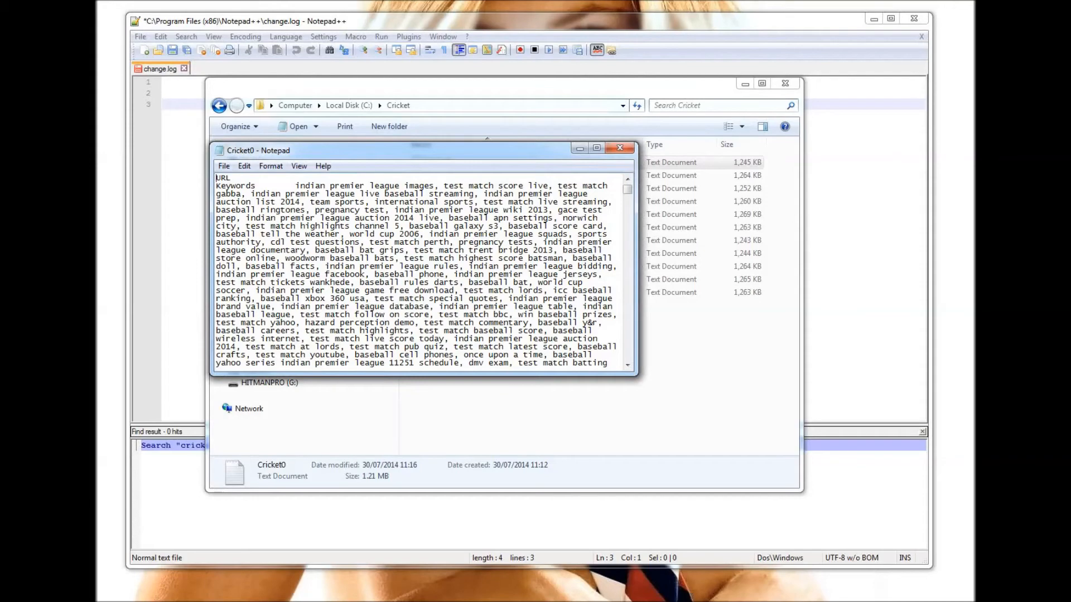
pyautogui.doubleClick(403, 194)
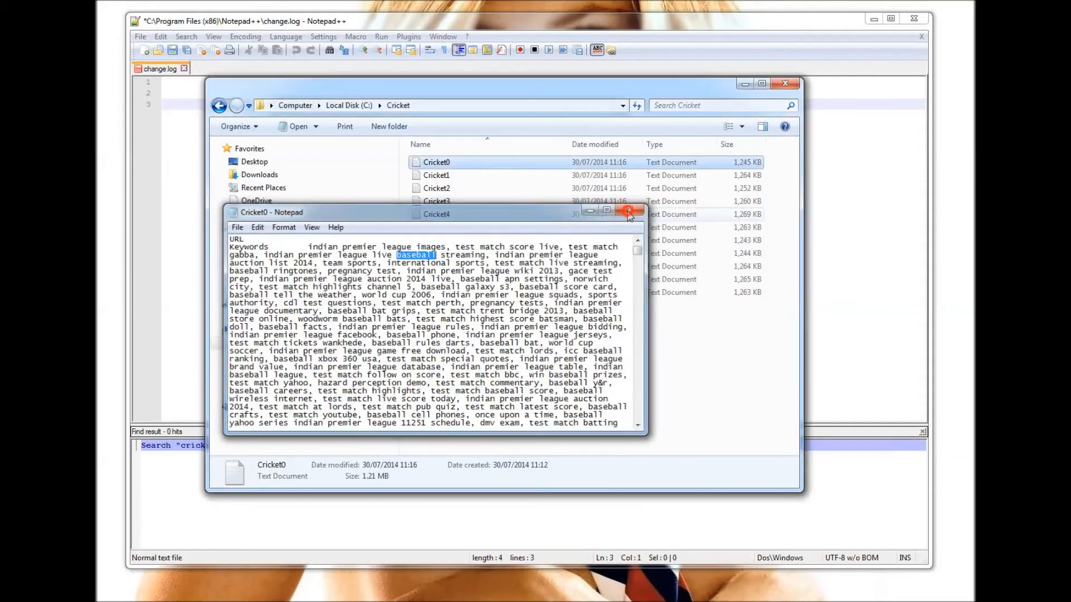
pyautogui.click(626, 214)
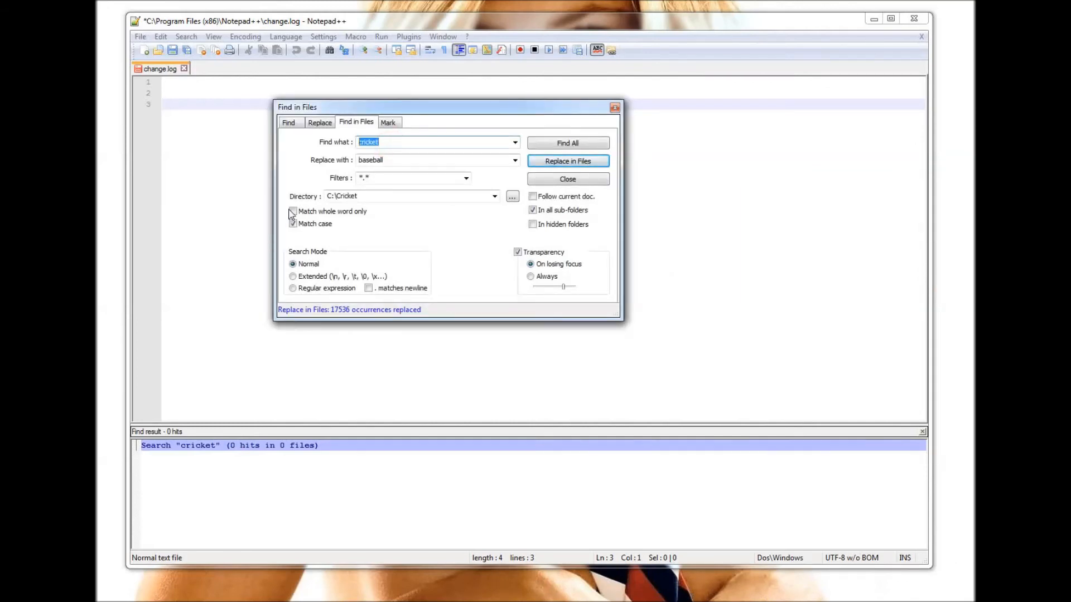
# Step: Acknowledge the 17536 occurrences replaced status and close the Find in Files dialog
pyautogui.click(293, 223)
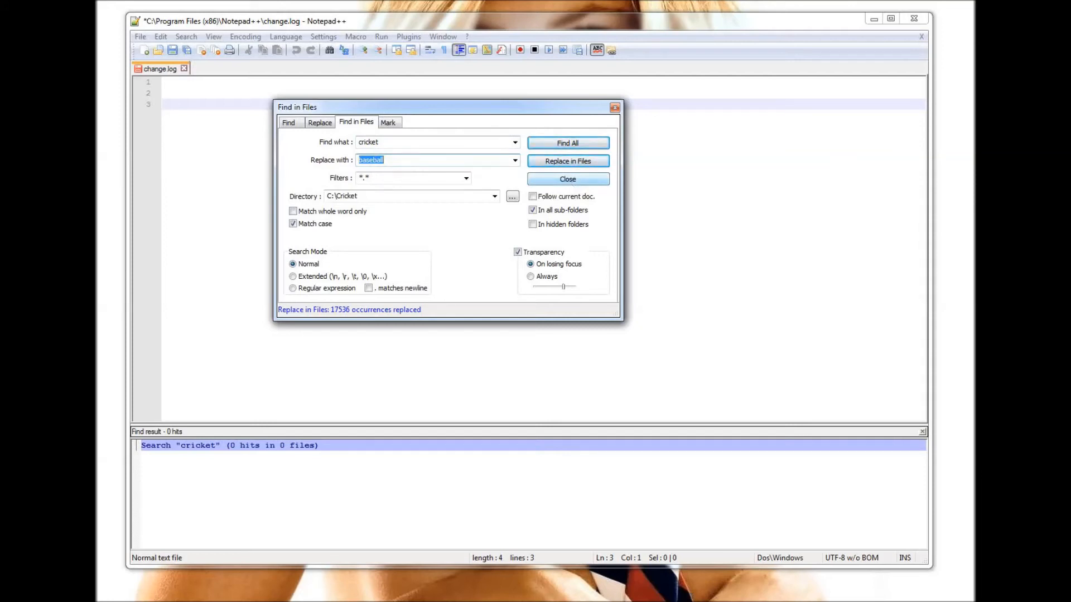
pyautogui.click(567, 179)
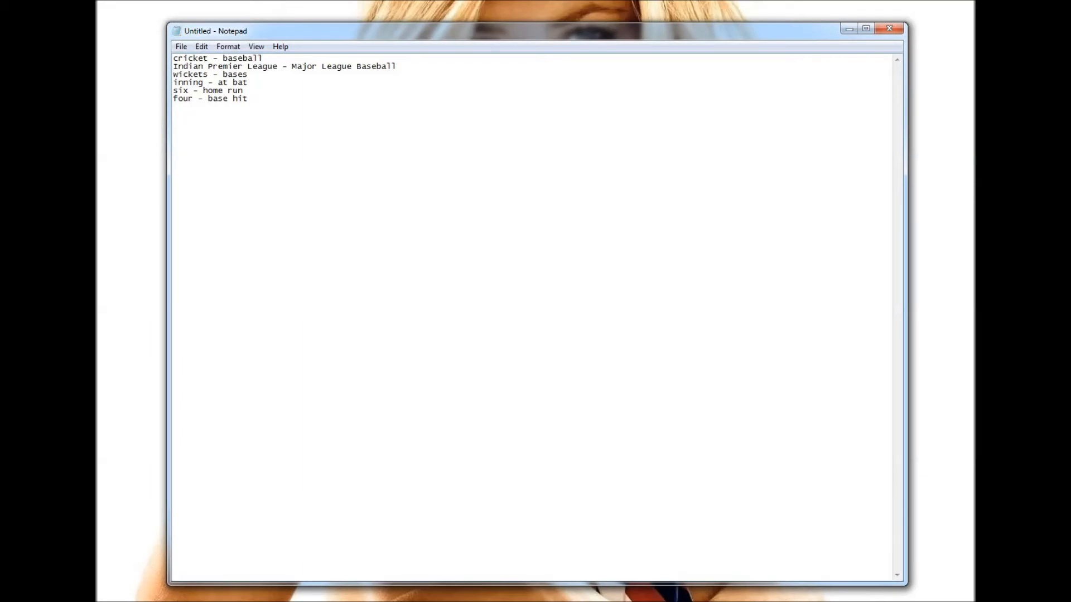
pyautogui.click(247, 98)
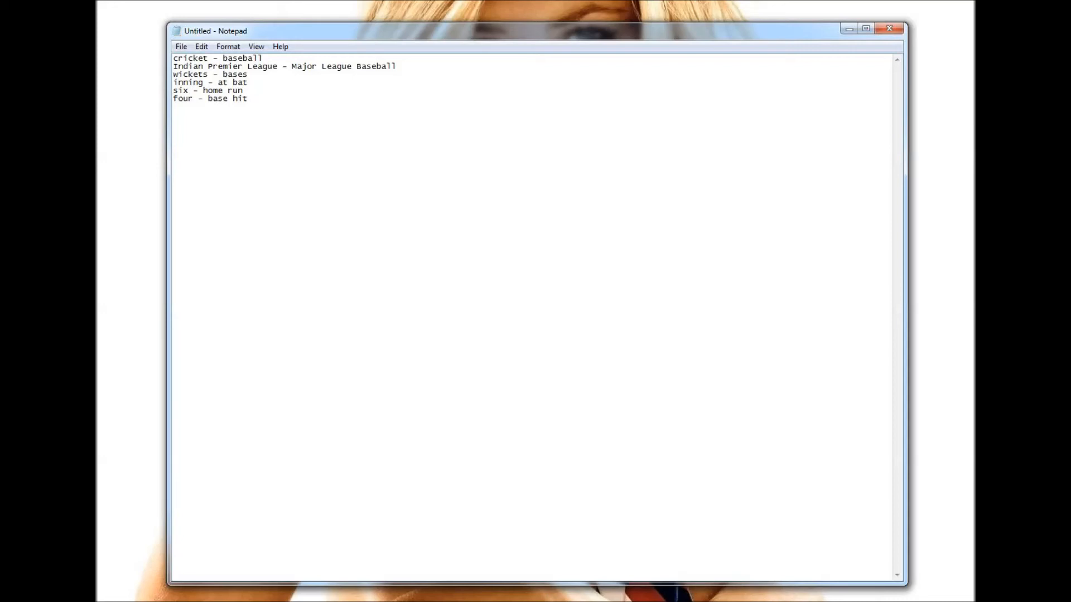
pyautogui.click(247, 97)
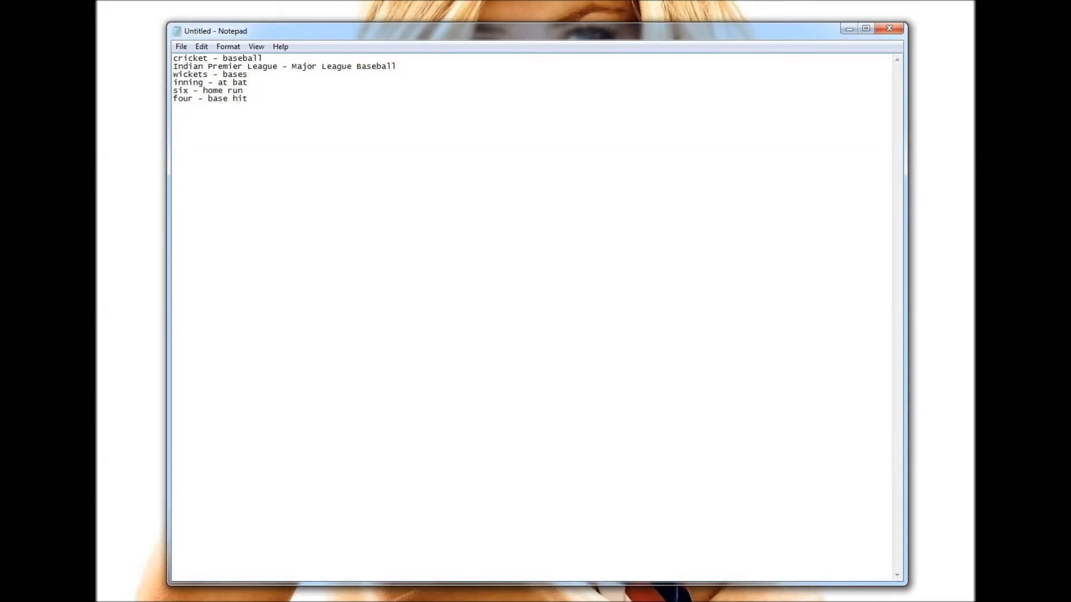
pyautogui.click(249, 98)
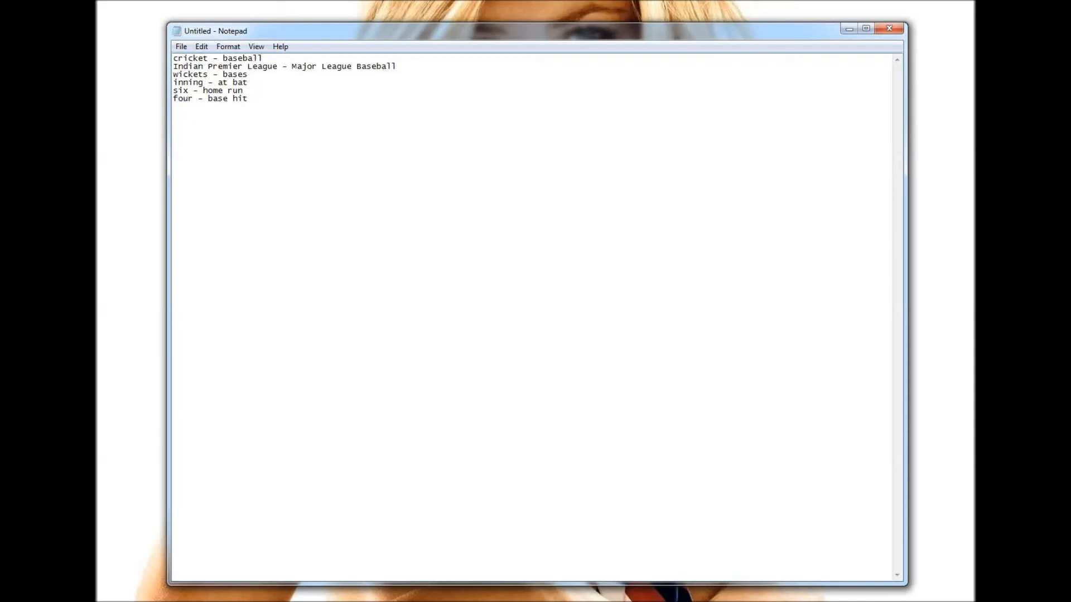
pyautogui.click(247, 98)
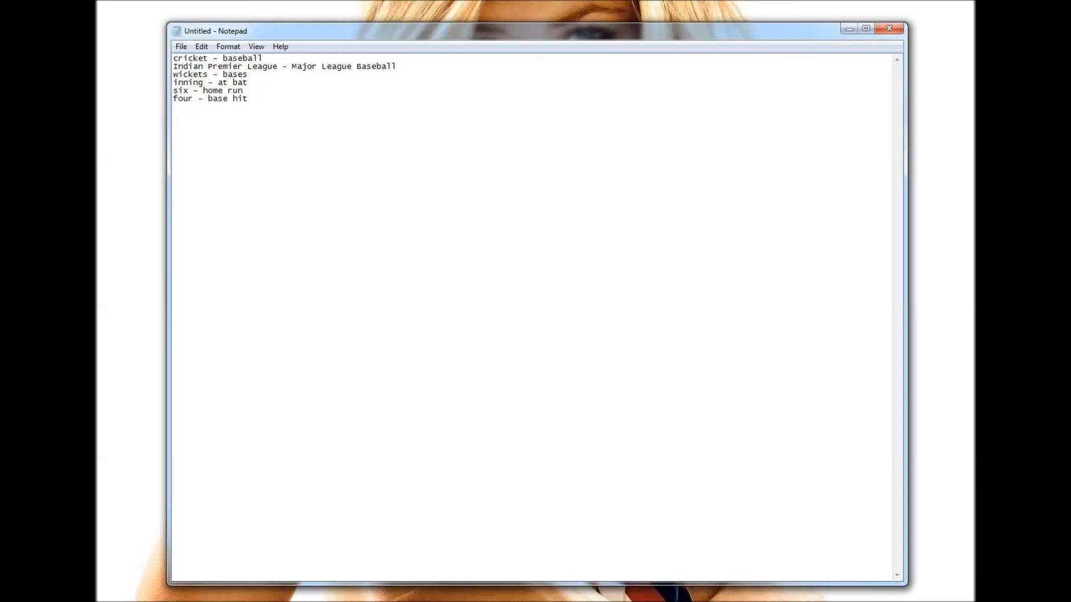
pyautogui.press('ctrl+a')
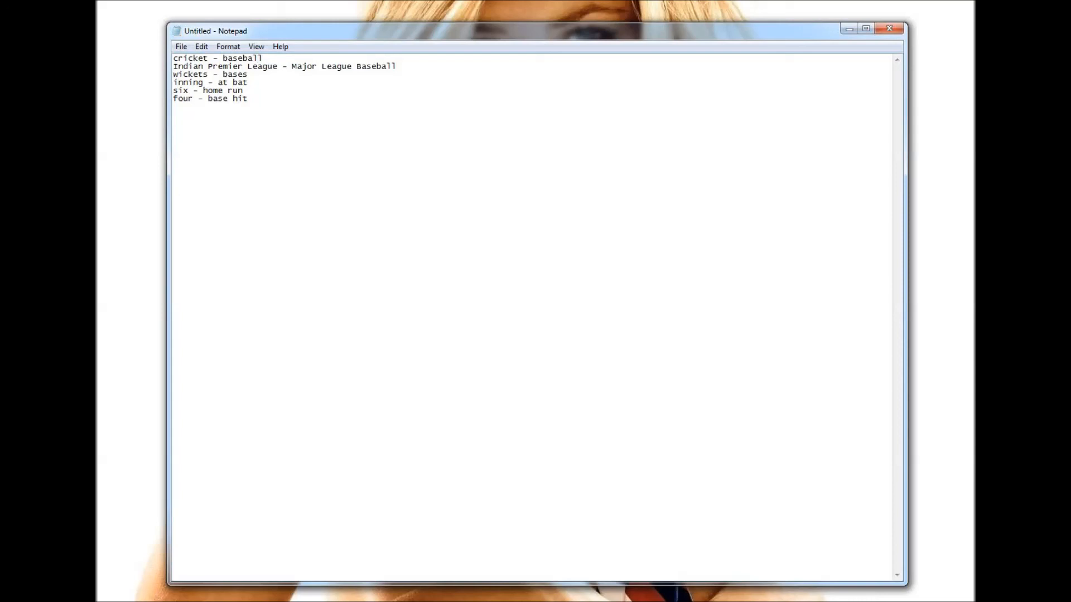
pyautogui.click(260, 57)
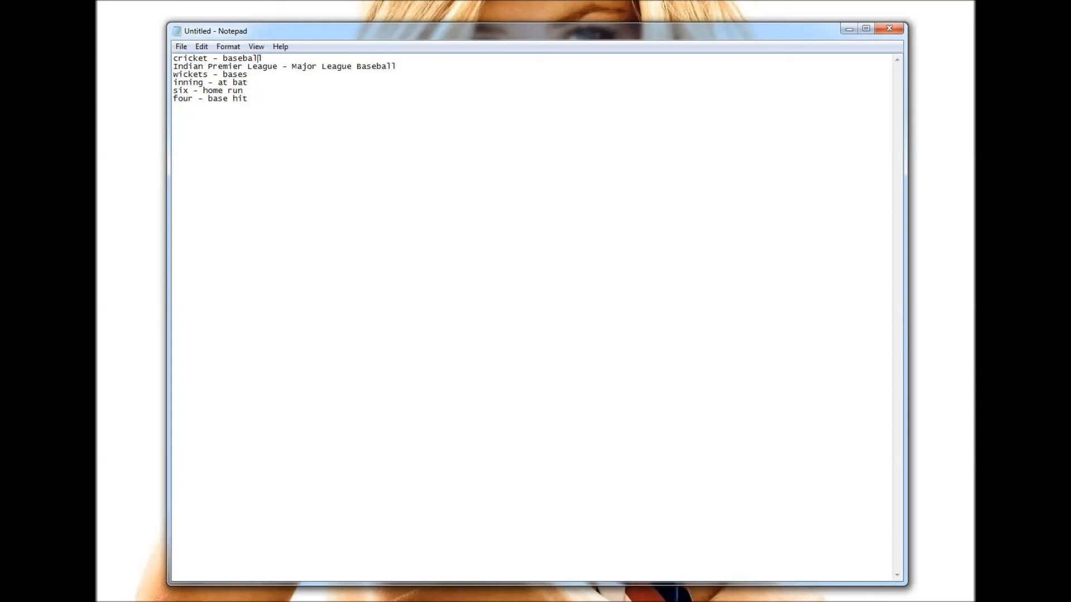